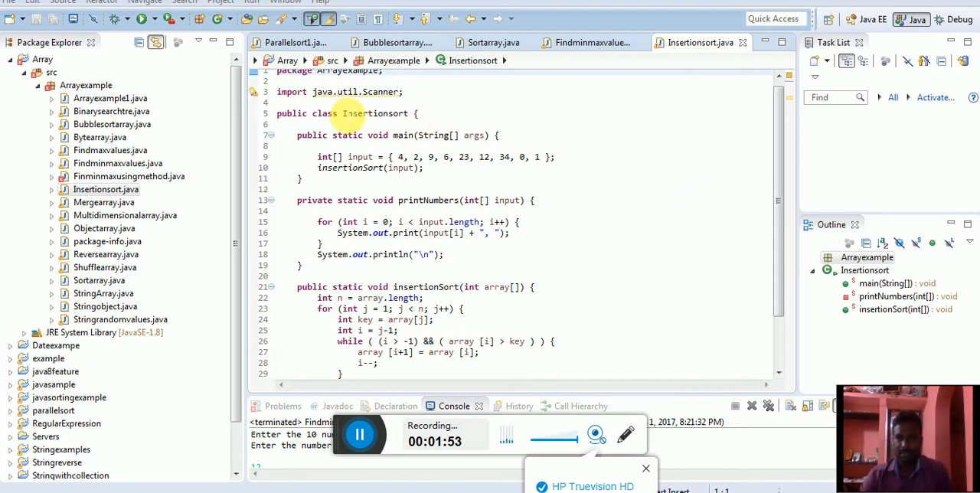
- Highlight the Insertionsort class name, the printNumbers method and its call inside insertionSort
{"action": "double_click", "coordinate": [375, 114]}
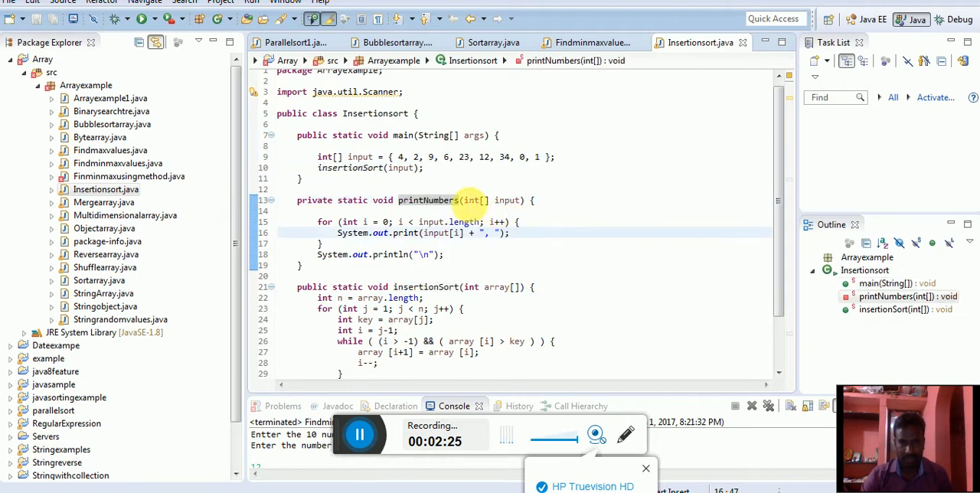
{"action": "double_click", "coordinate": [471, 200]}
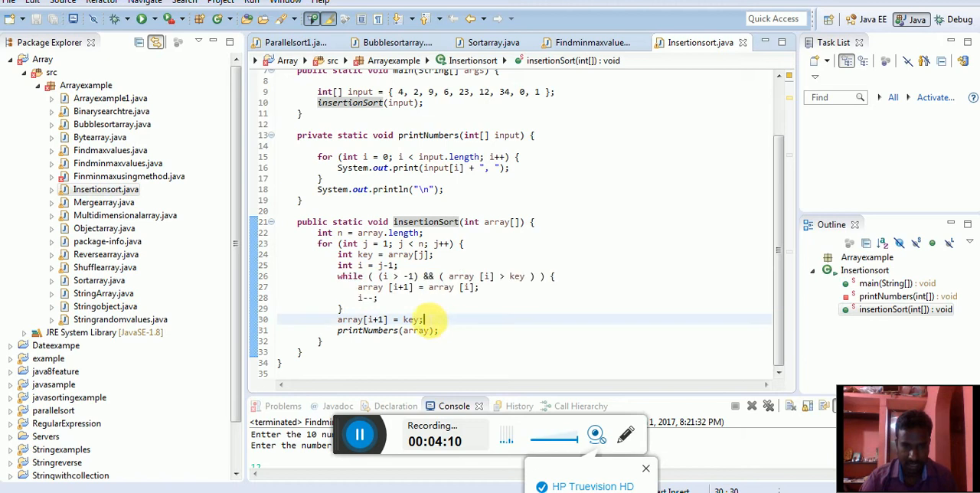
{"action": "double_click", "coordinate": [360, 319]}
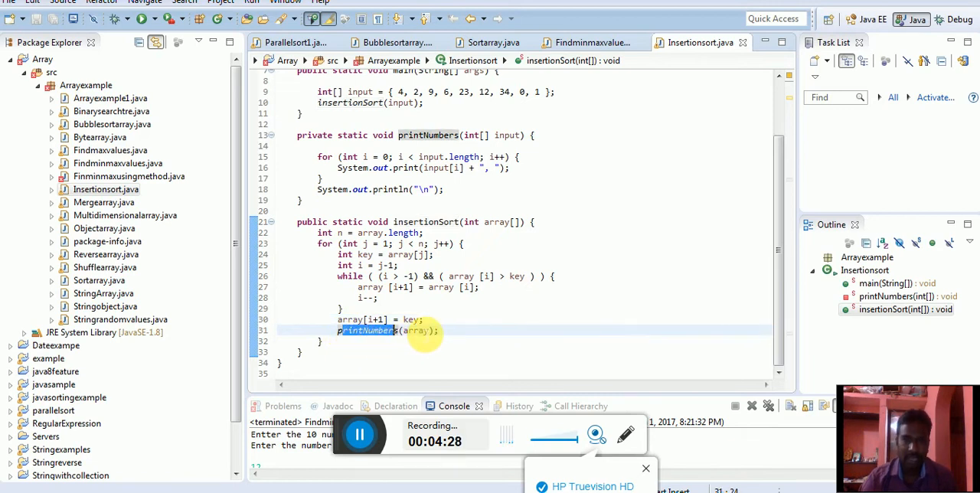
{"action": "double_click", "coordinate": [415, 330]}
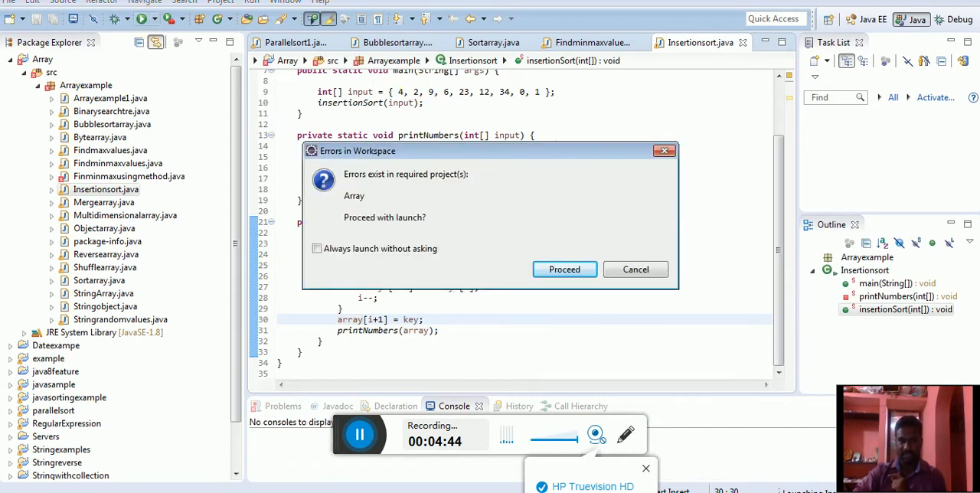
- Proceed past the Errors in Workspace warning so the console prints each sorting pass
{"action": "left_click", "coordinate": [564, 269]}
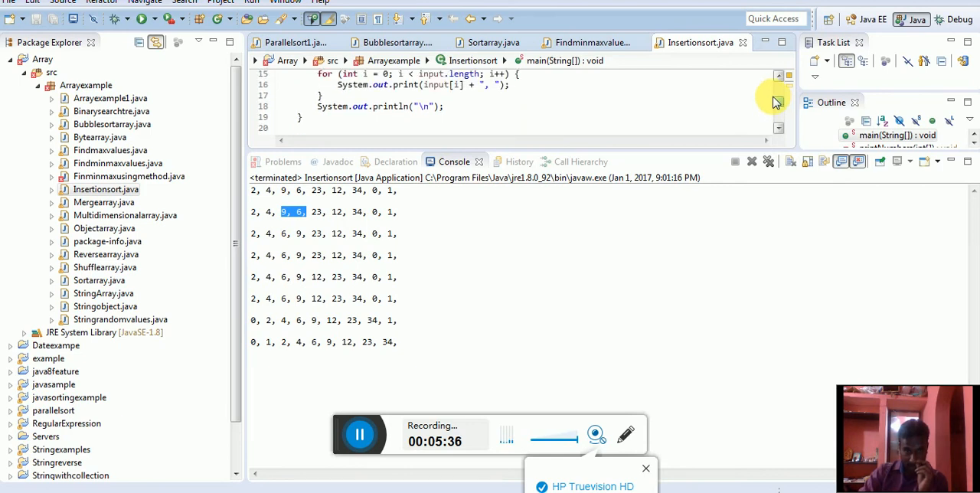
{"action": "scroll", "scroll_direction": "down", "scroll_amount": 3}
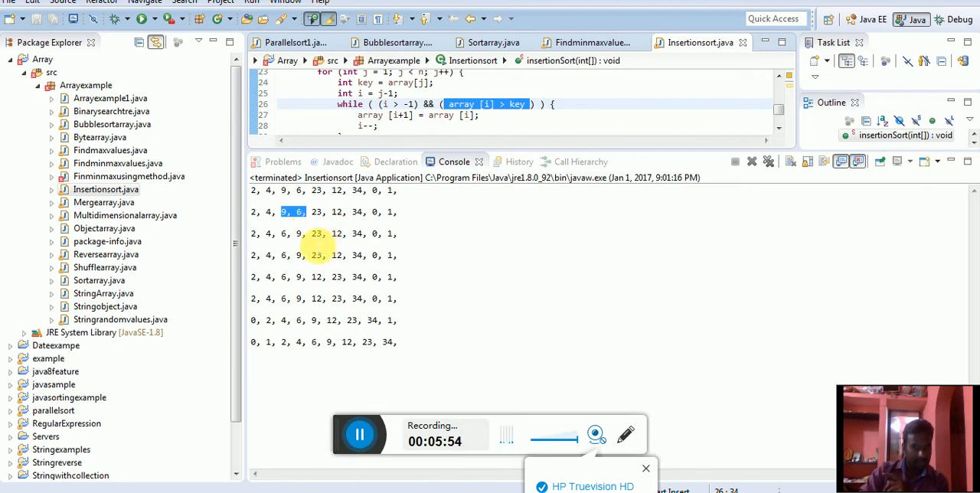
{"action": "triple_click", "coordinate": [322, 233]}
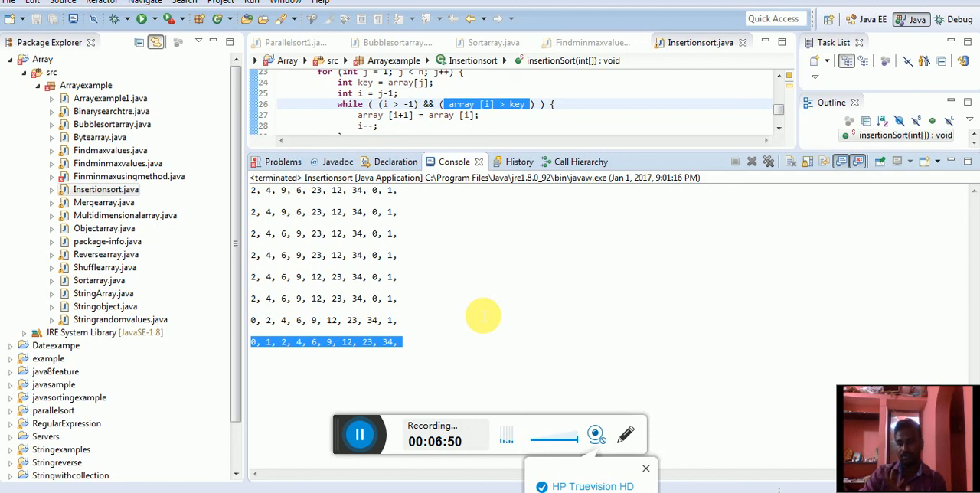
{"action": "mouse_move", "coordinate": [615, 377]}
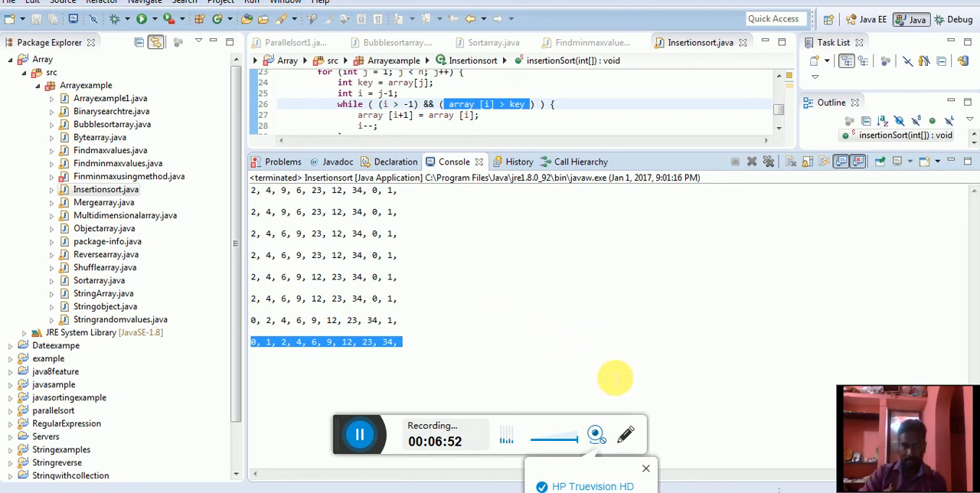